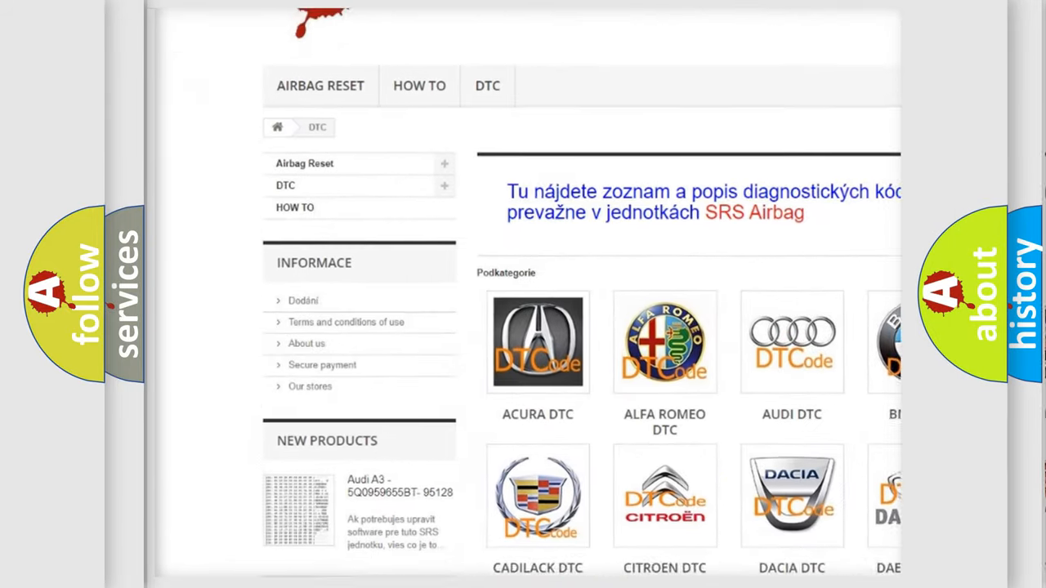
scroll("down", 3)
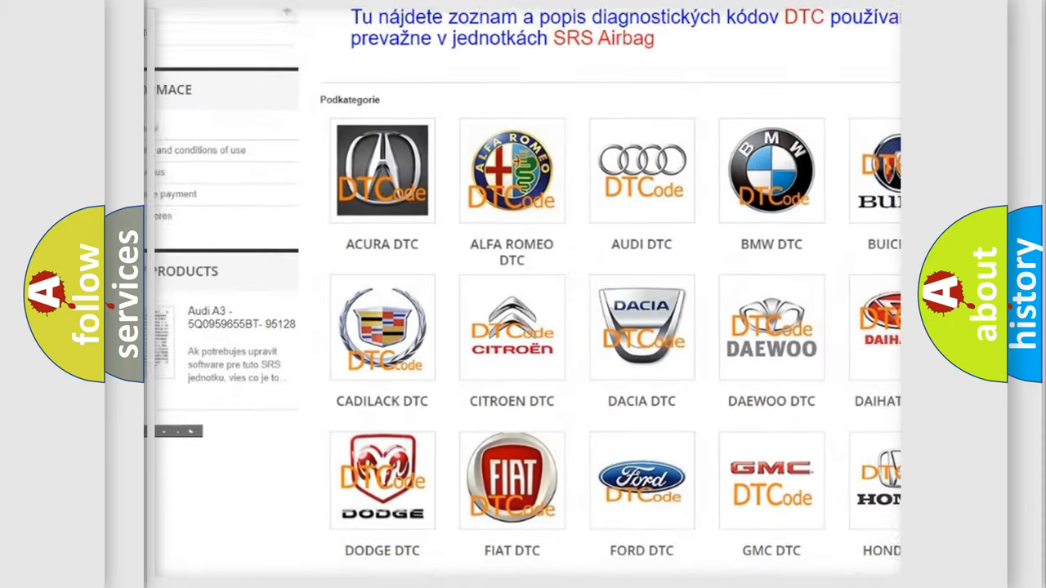
scroll("down", 3)
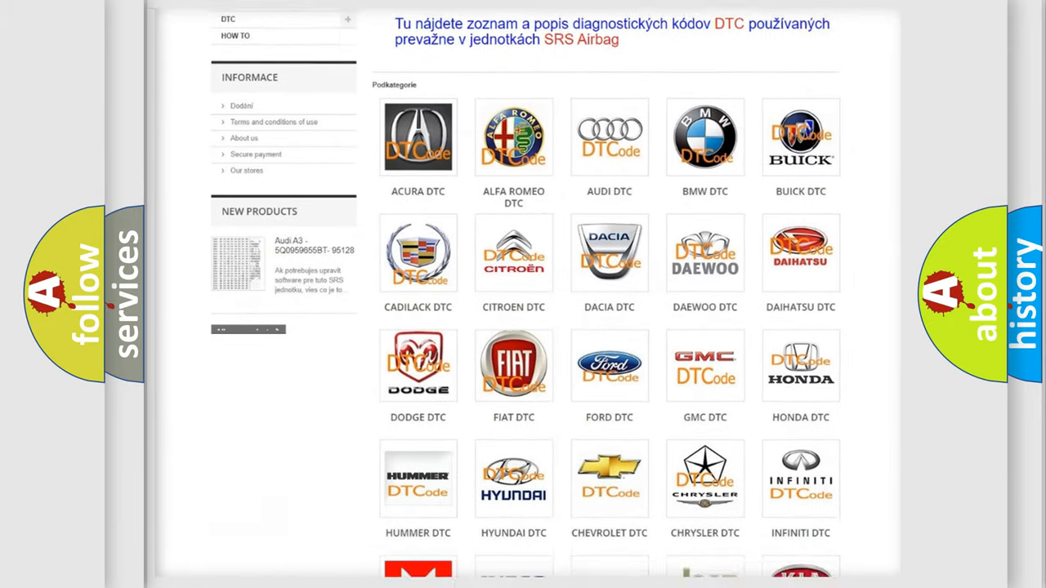
scroll("down", 3)
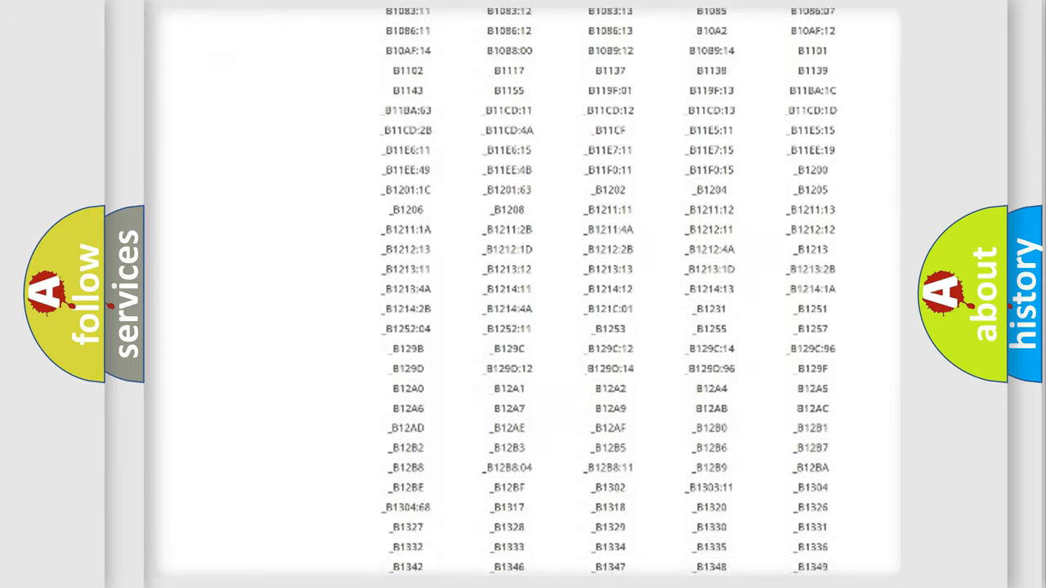
scroll("down", 3)
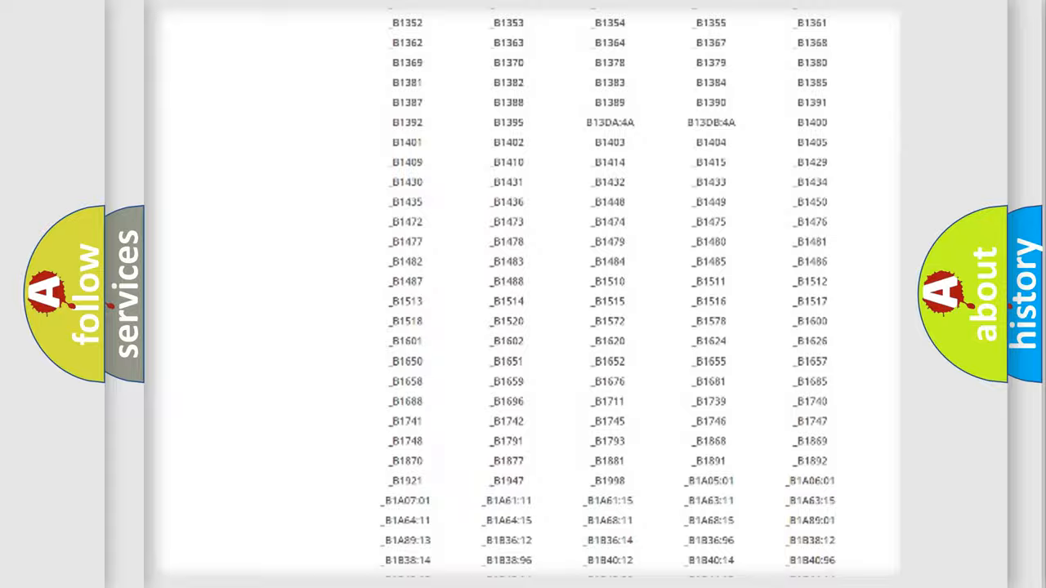